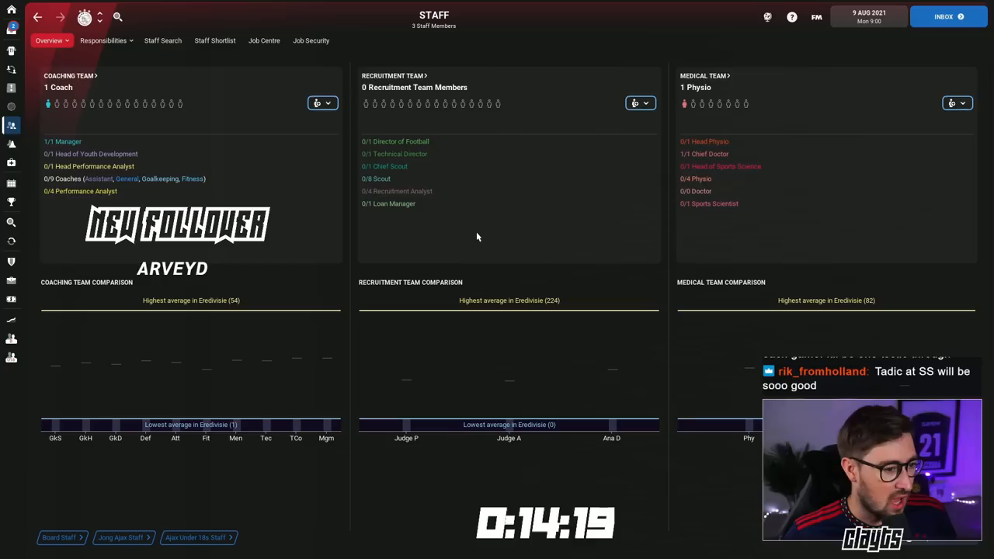
# - Switch from Ajax's staff overview to the Staff Search list of 6,195 available candidates
pyautogui.click(162, 40)
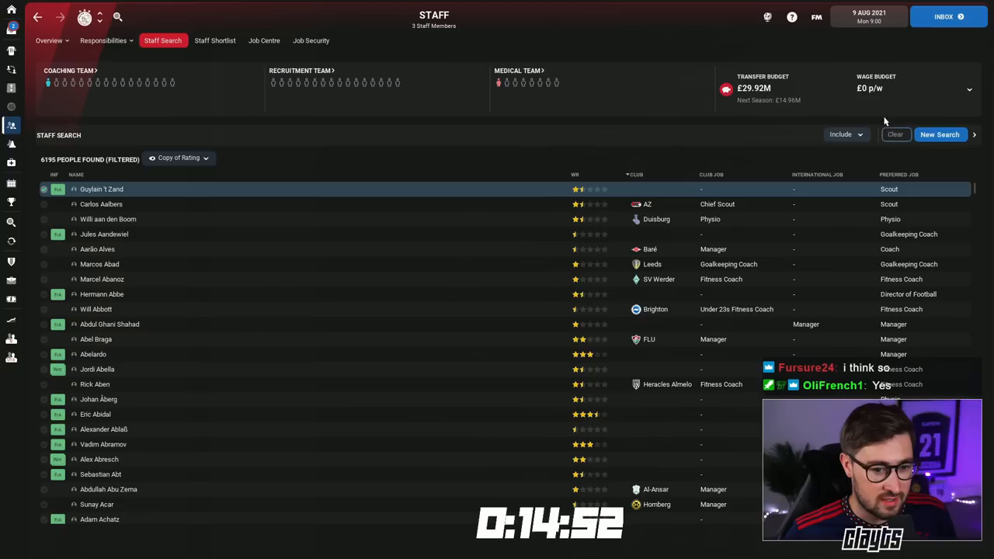